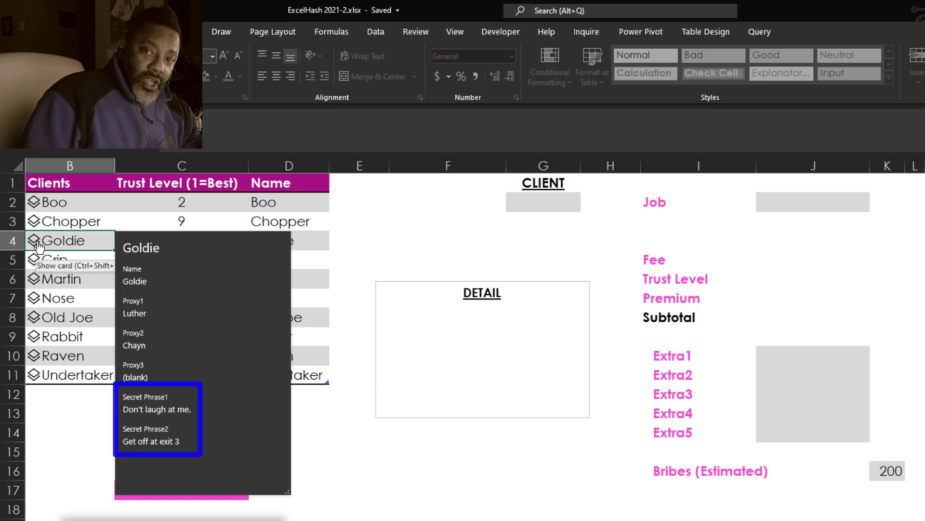
# - Make Goldie the client with detail 'Need electricity' and Chayn as proxy
pyautogui.click(542, 202)
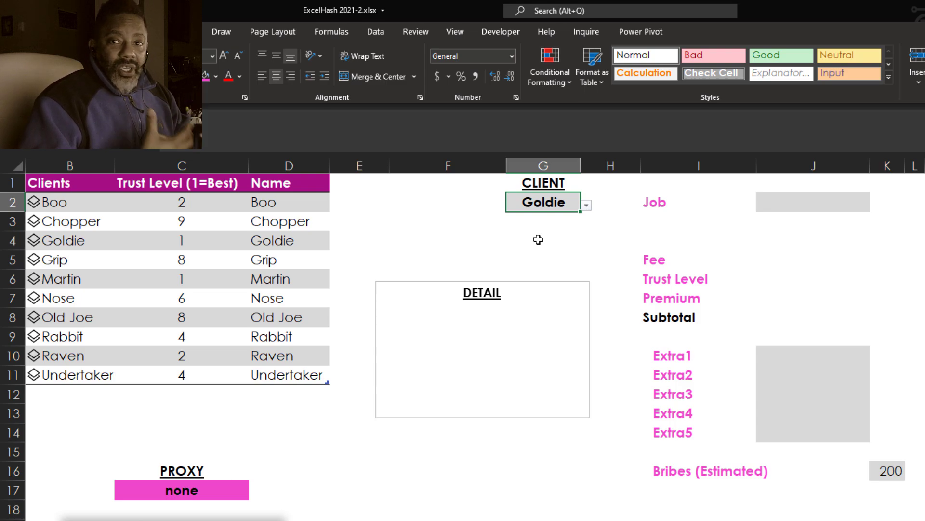
pyautogui.moveTo(469, 323)
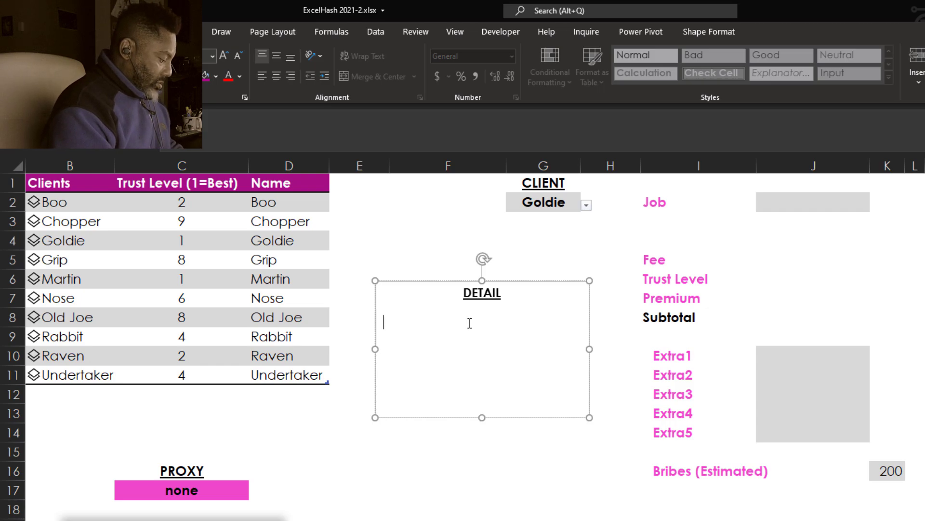
pyautogui.write('Need electricity')
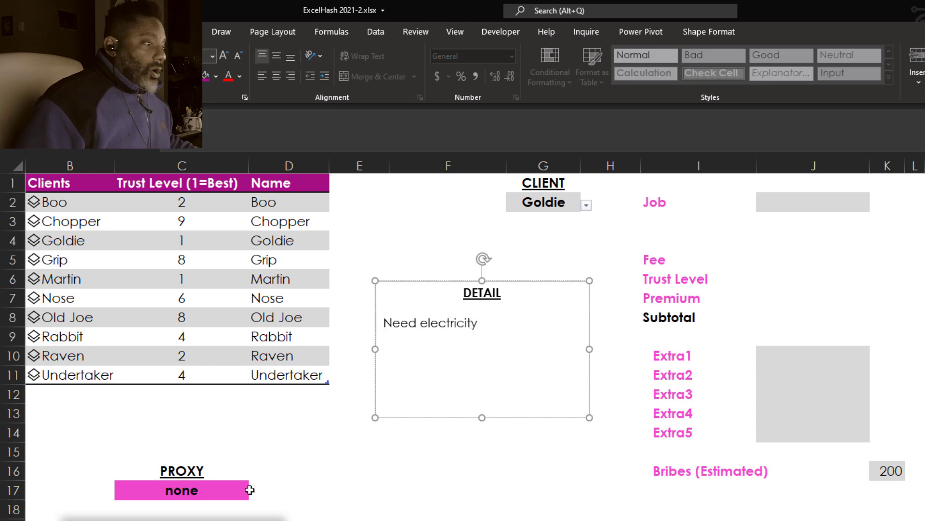
pyautogui.click(181, 490)
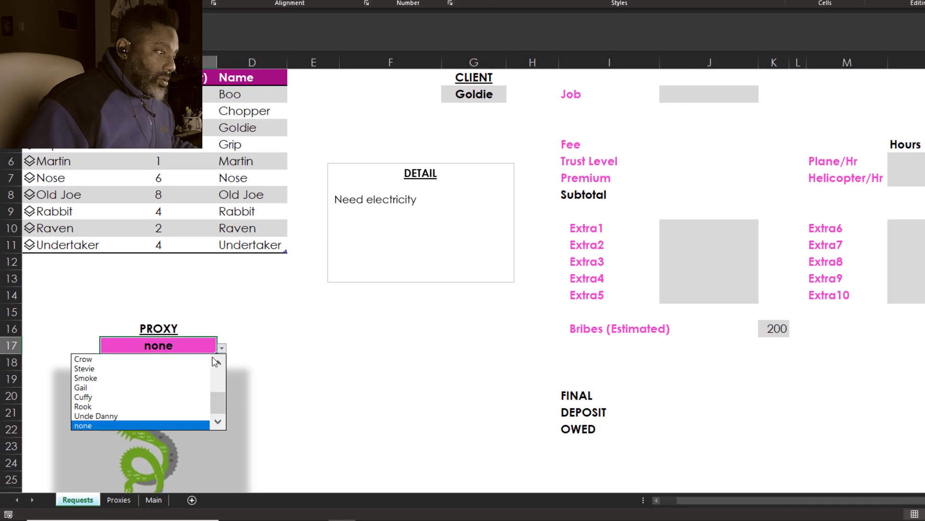
pyautogui.scroll(3)
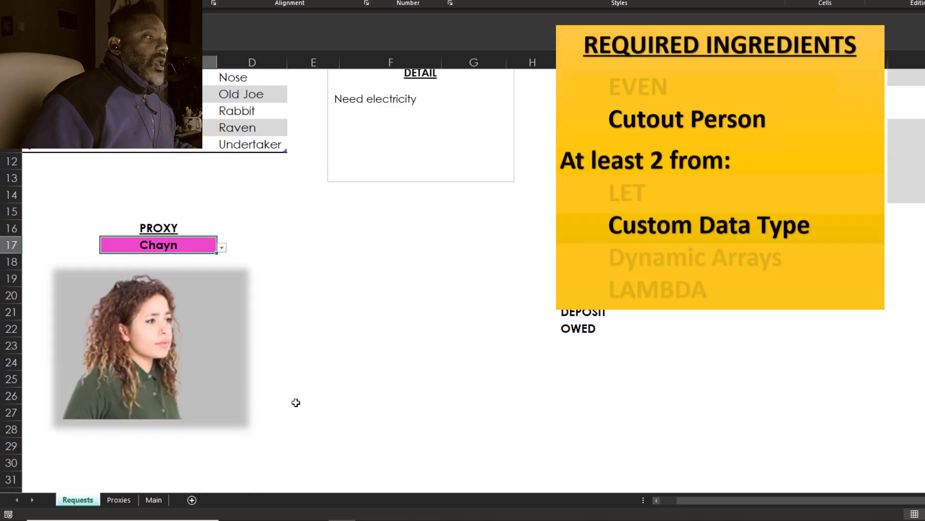
pyautogui.scroll(3)
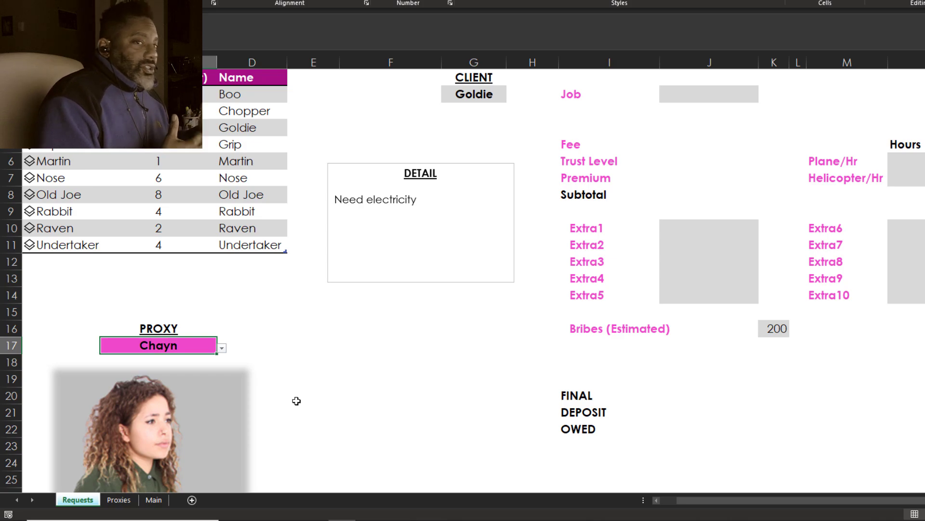
pyautogui.moveTo(225, 294)
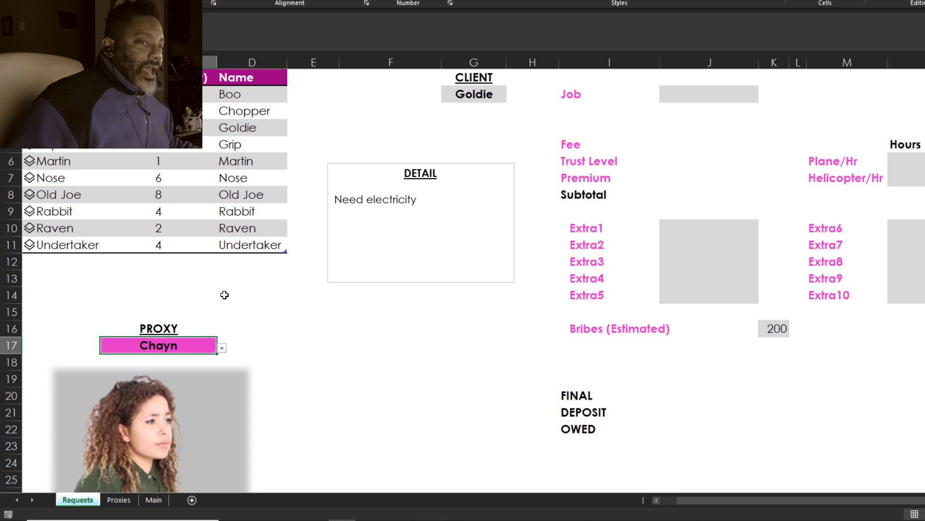
# - Enter job level C in J2, giving fee 14, premium 1.9, subtotal 28, final 228
pyautogui.click(708, 94)
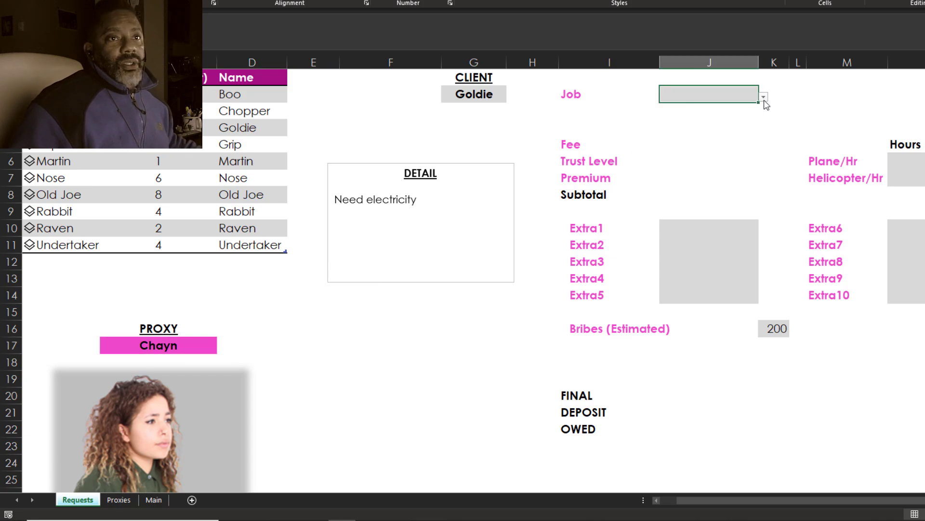
pyautogui.write('C')
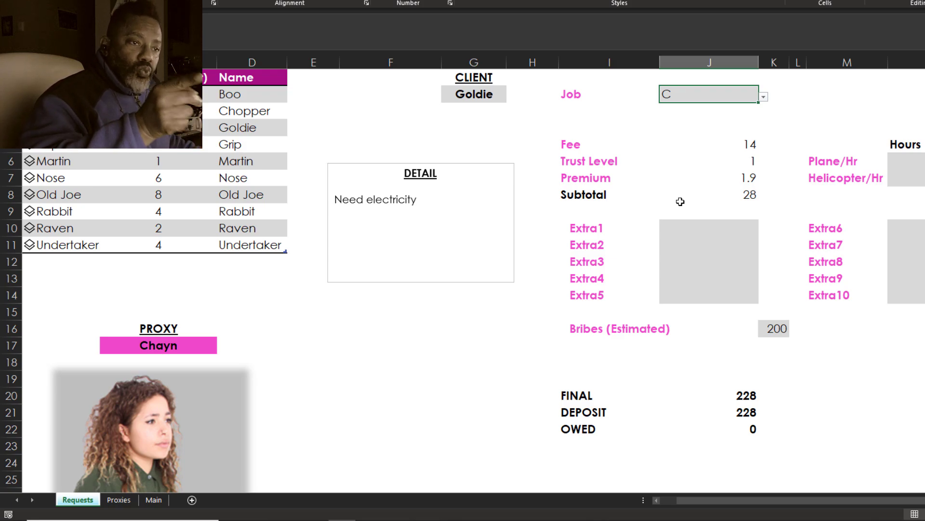
pyautogui.hscroll(3)
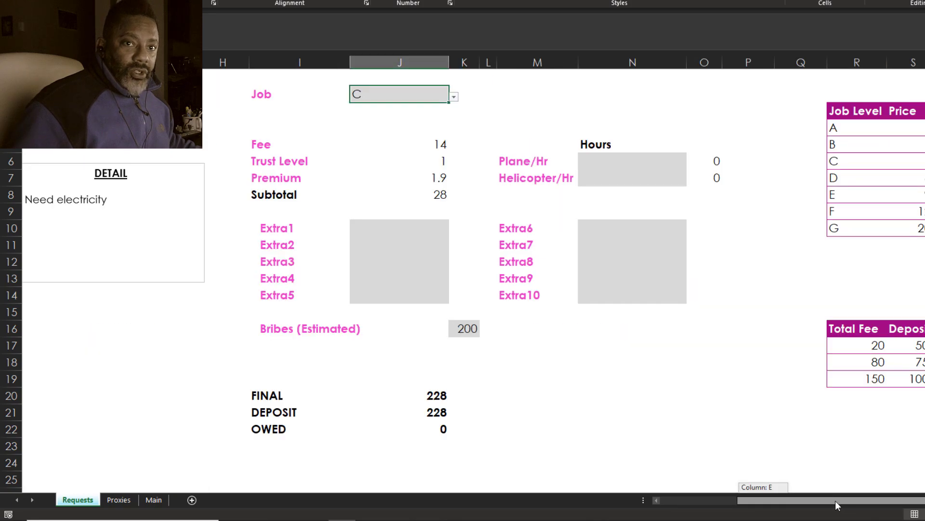
pyautogui.hscroll(3)
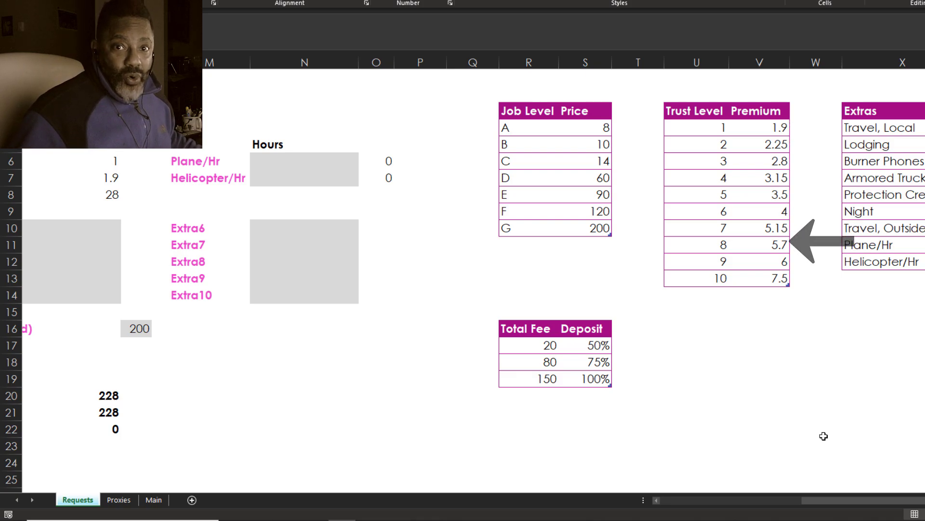
pyautogui.hscroll(-3)
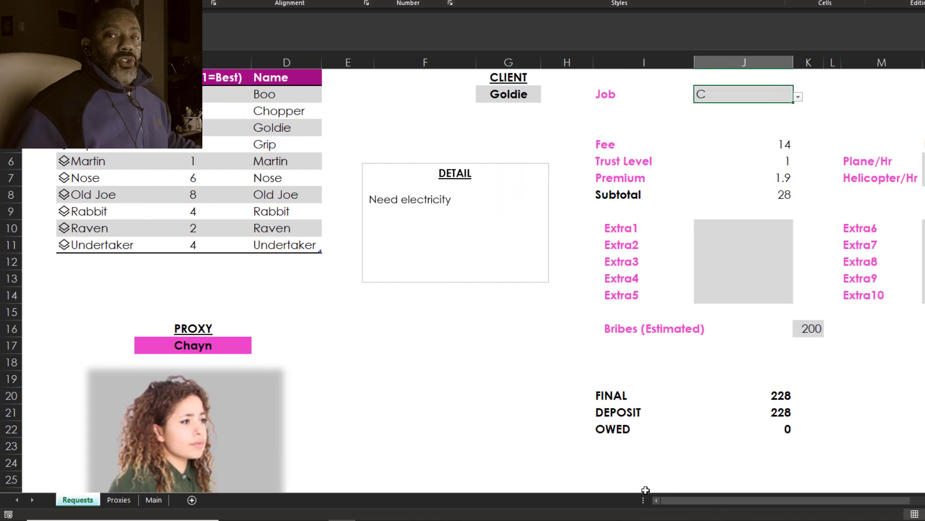
# - Change bribes to 150 and choose Burner Phones and Night as Extra1 and Extra2
pyautogui.click(742, 463)
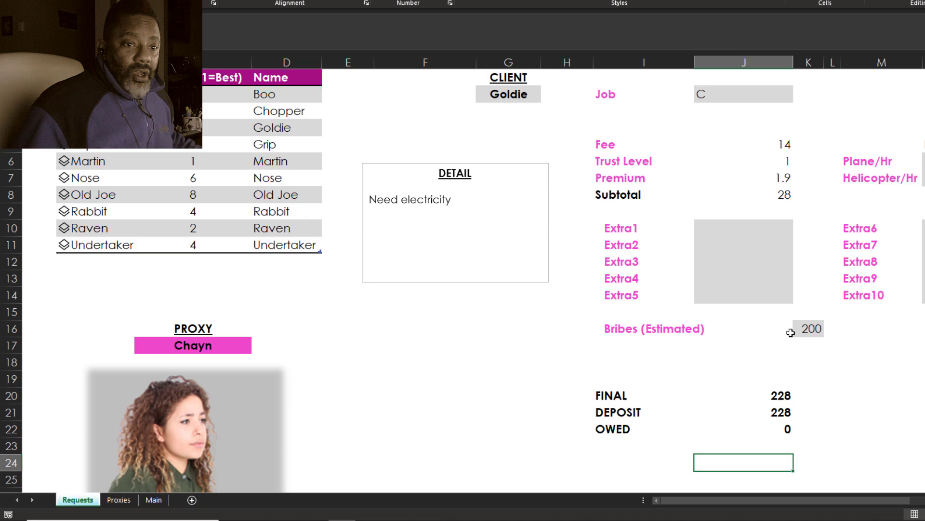
pyautogui.click(809, 329)
pyautogui.write('150')
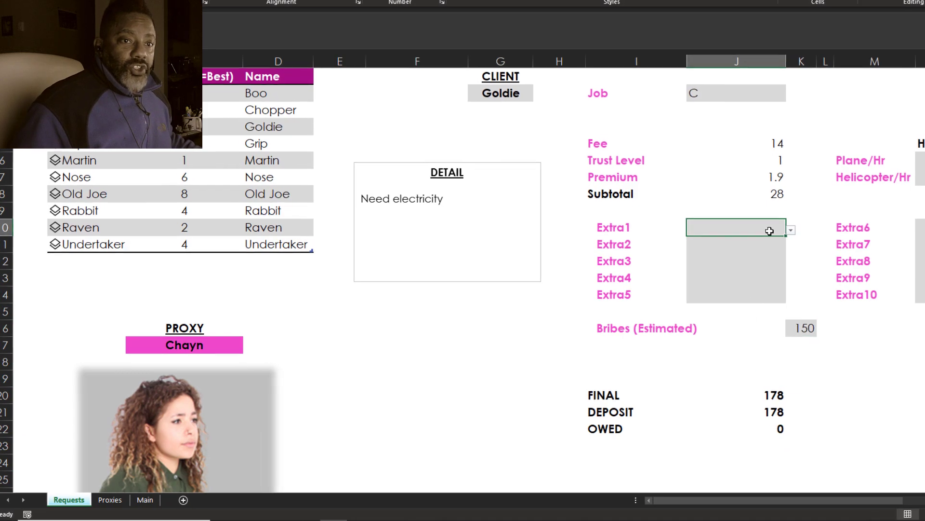
pyautogui.click(791, 230)
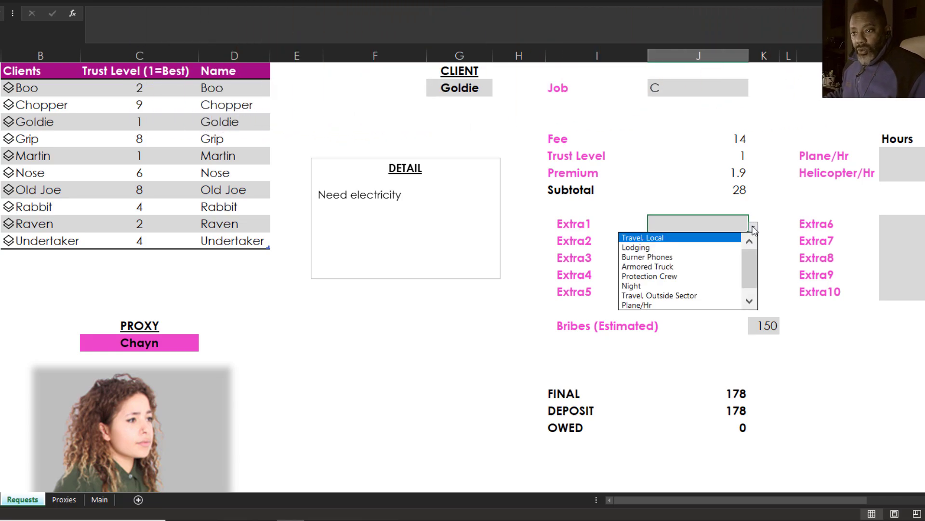
pyautogui.click(647, 257)
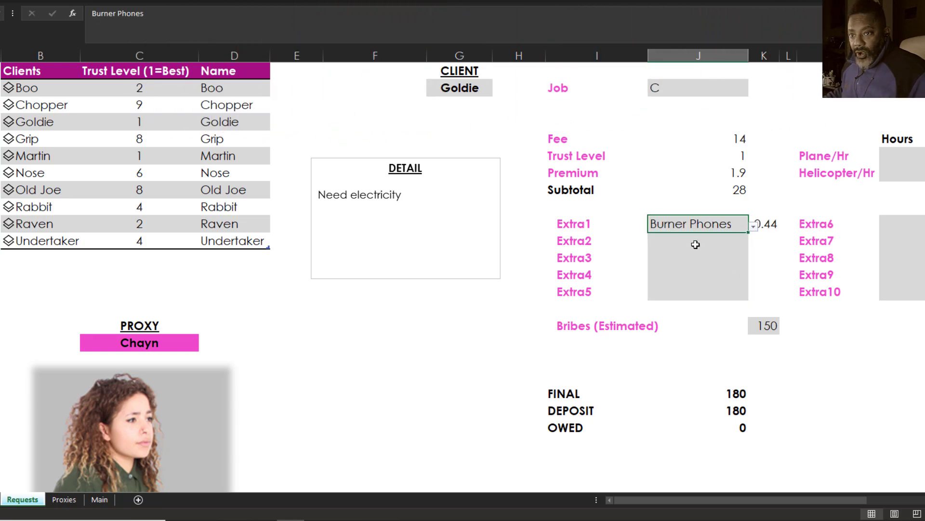
pyautogui.click(752, 241)
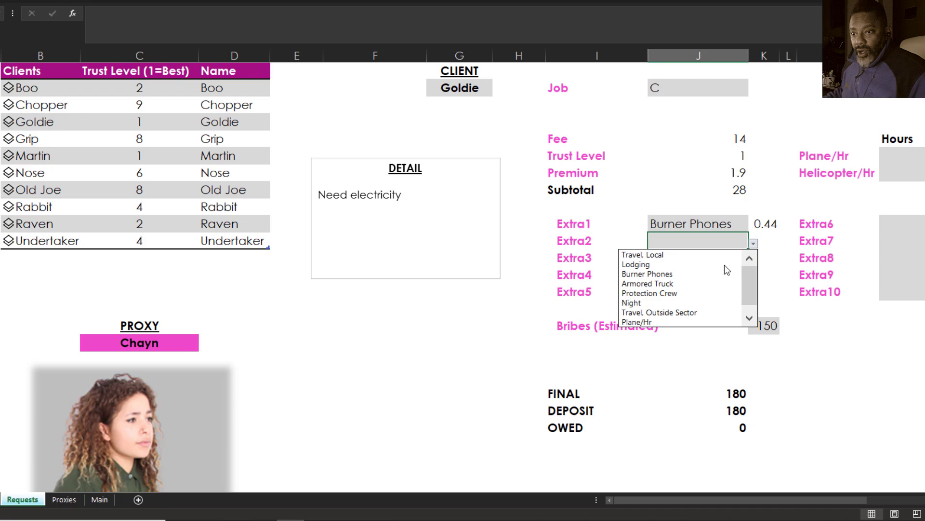
pyautogui.click(631, 303)
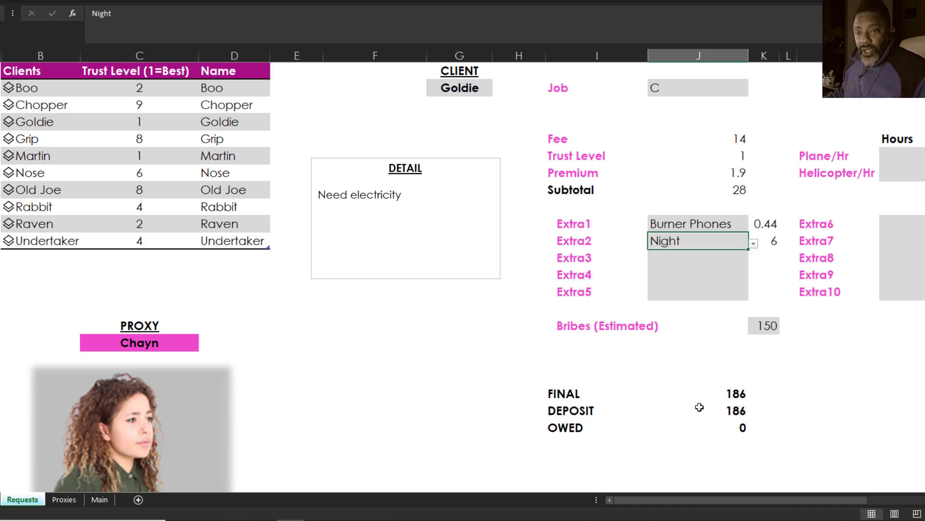
pyautogui.click(700, 376)
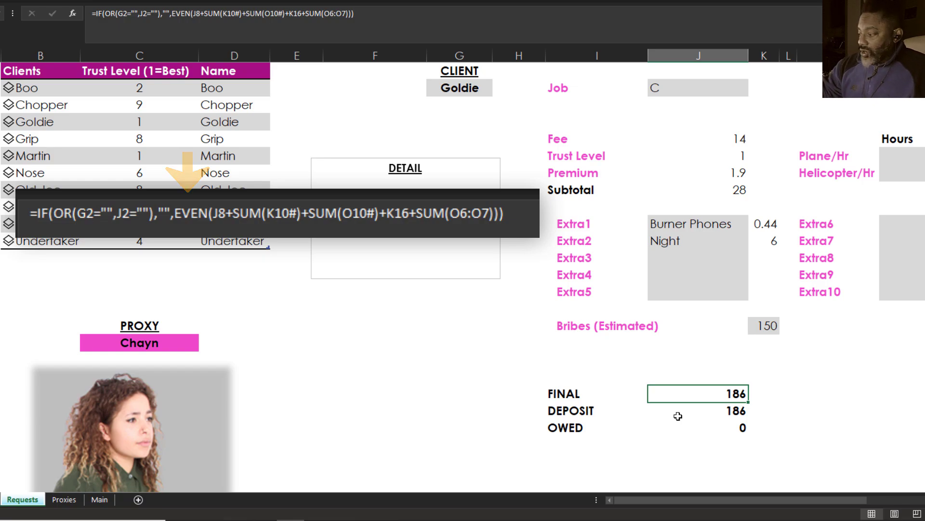
pyautogui.click(696, 410)
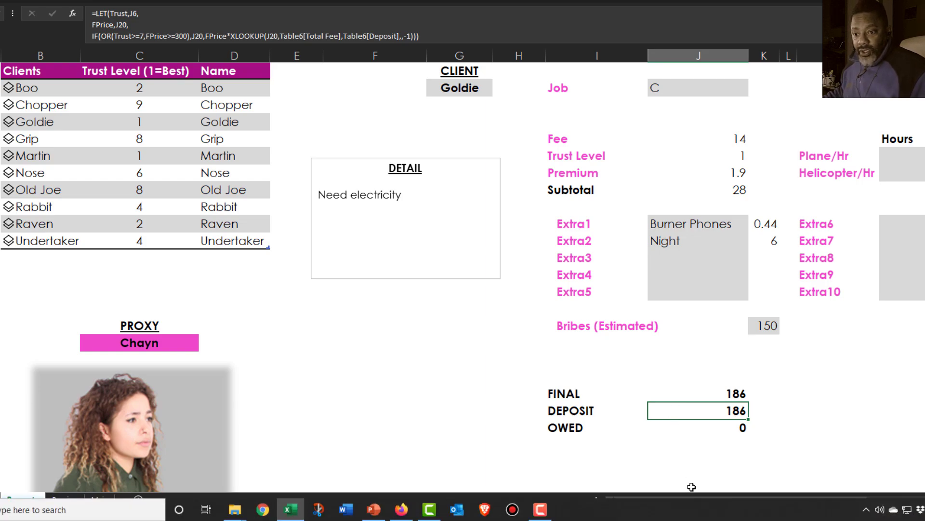
pyautogui.hscroll(3)
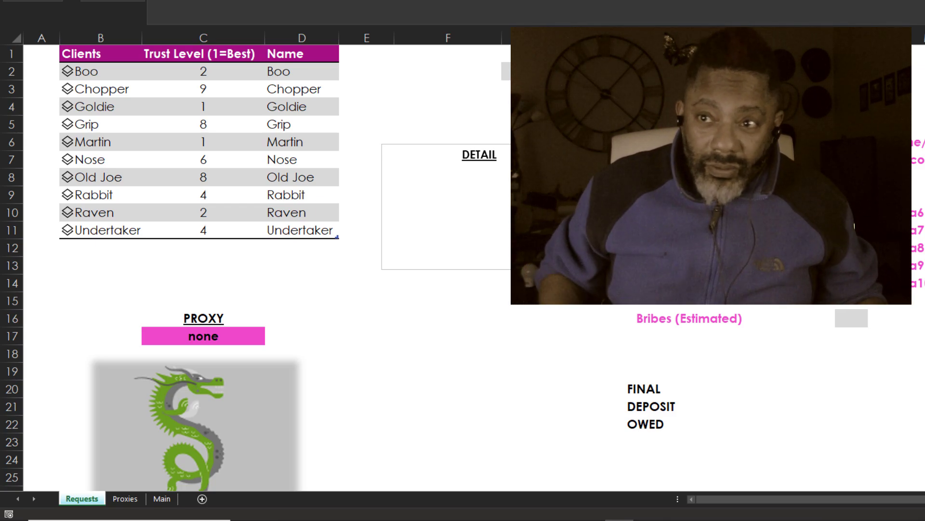
pyautogui.click(63, 194)
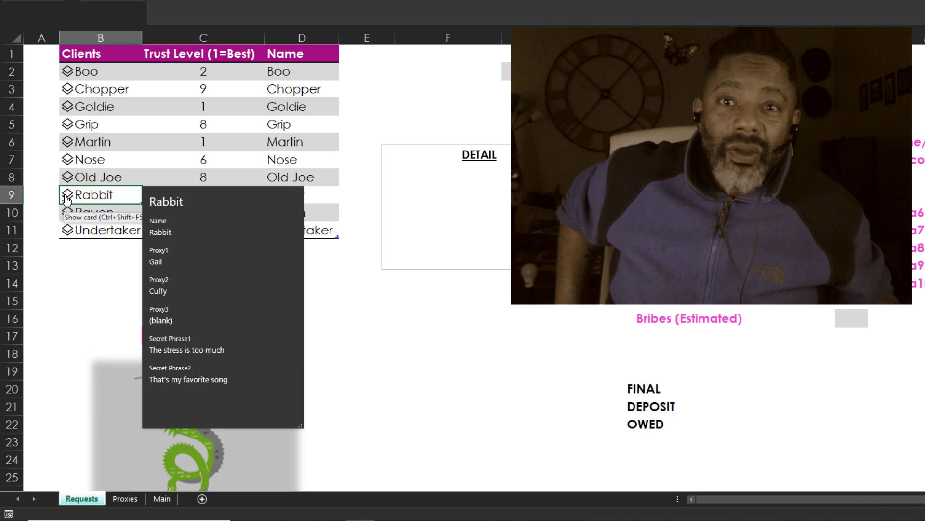
pyautogui.moveTo(303, 244)
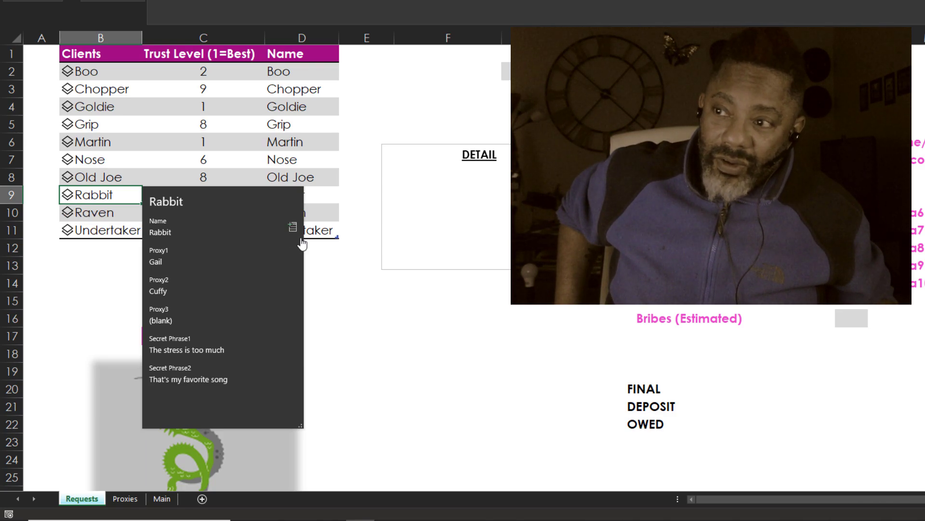
pyautogui.click(537, 77)
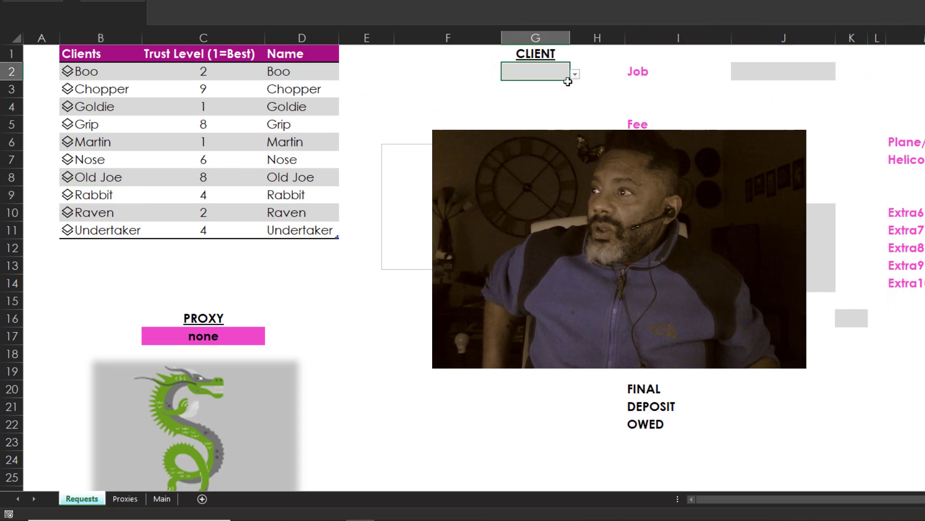
# - Pick Rabbit as client and enter '1000 gallons of drinkable water.' as the detail
pyautogui.click(578, 73)
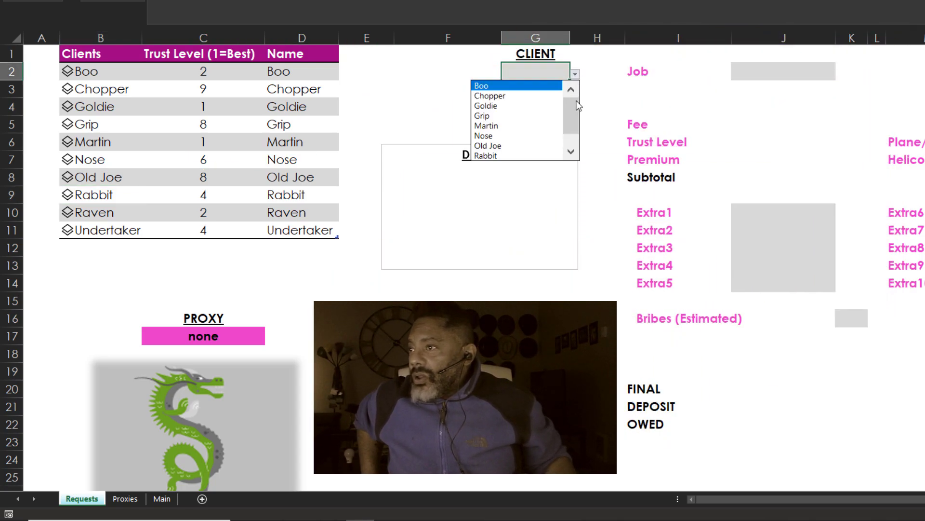
pyautogui.click(485, 155)
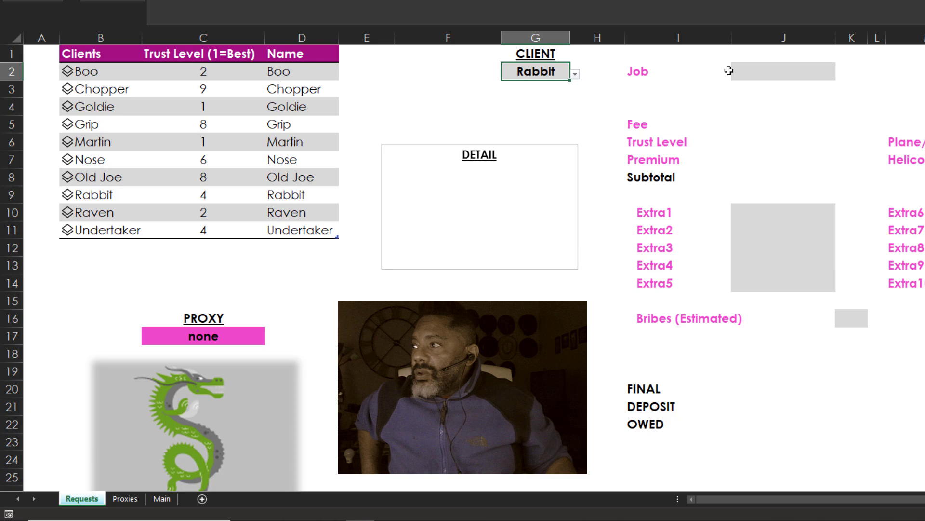
pyautogui.click(785, 72)
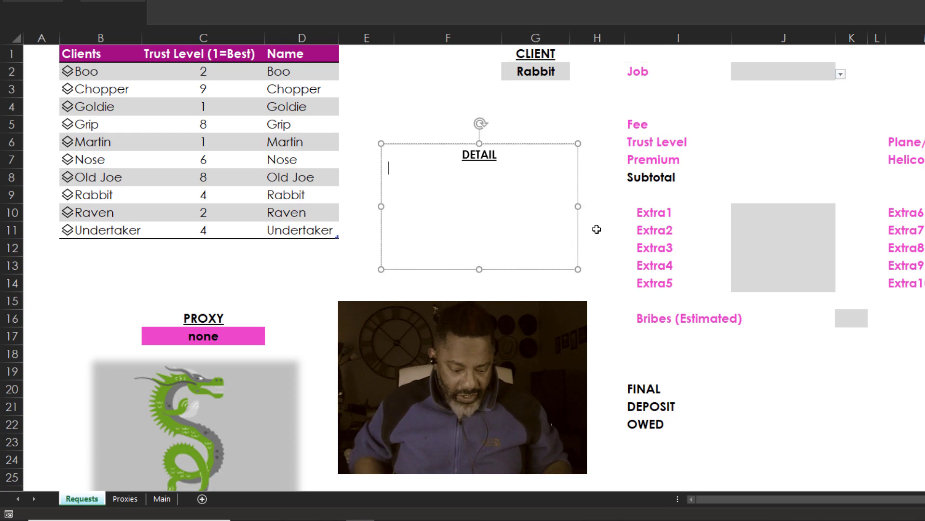
pyautogui.write('1')
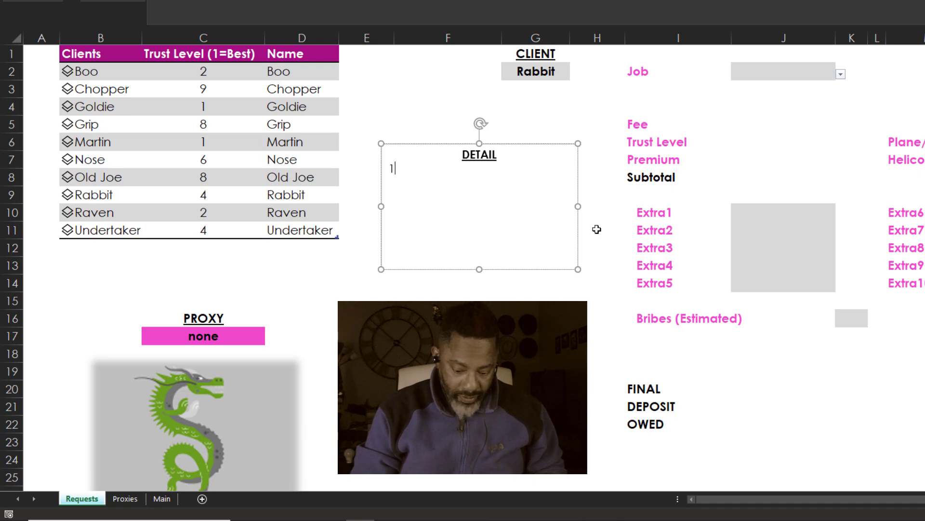
pyautogui.write('000 gallons of drinkable water.')
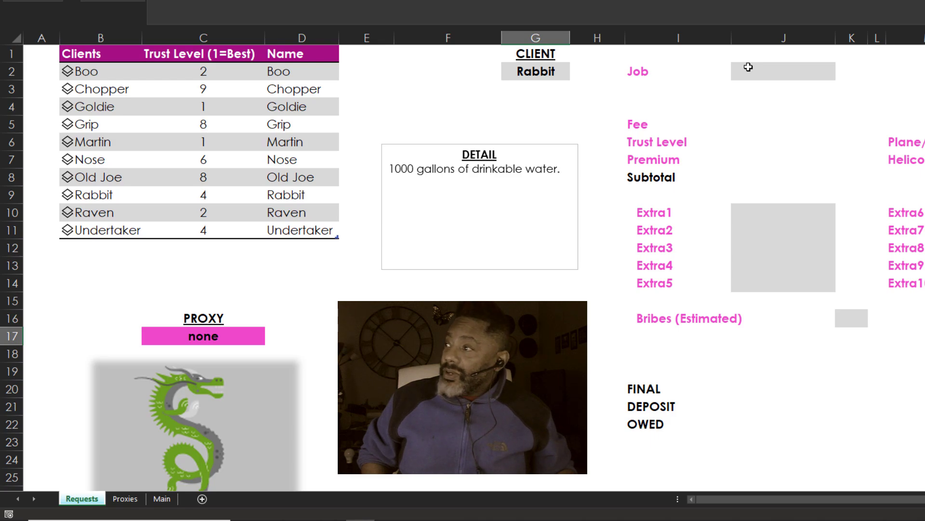
# - Choose job E, extras Night and Armored Truck, and 300 in bribes
pyautogui.click(839, 75)
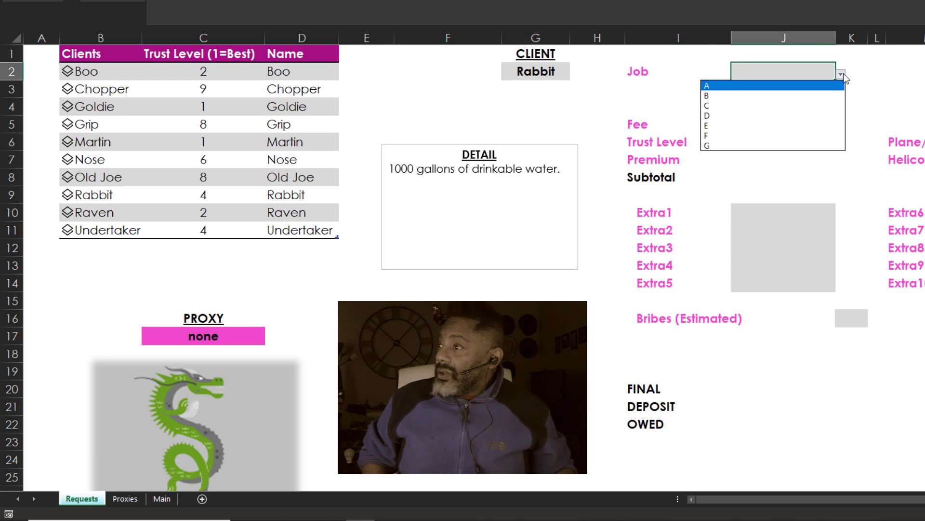
pyautogui.moveTo(767, 126)
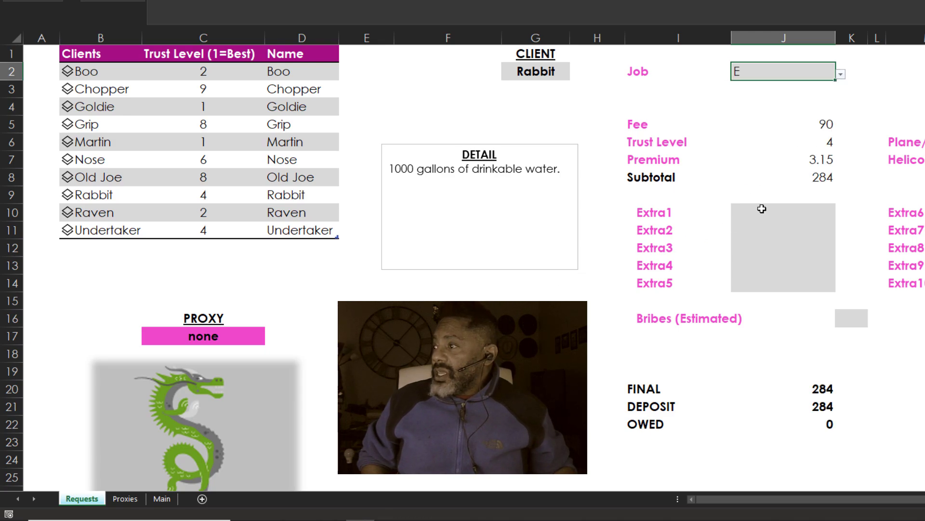
pyautogui.click(838, 213)
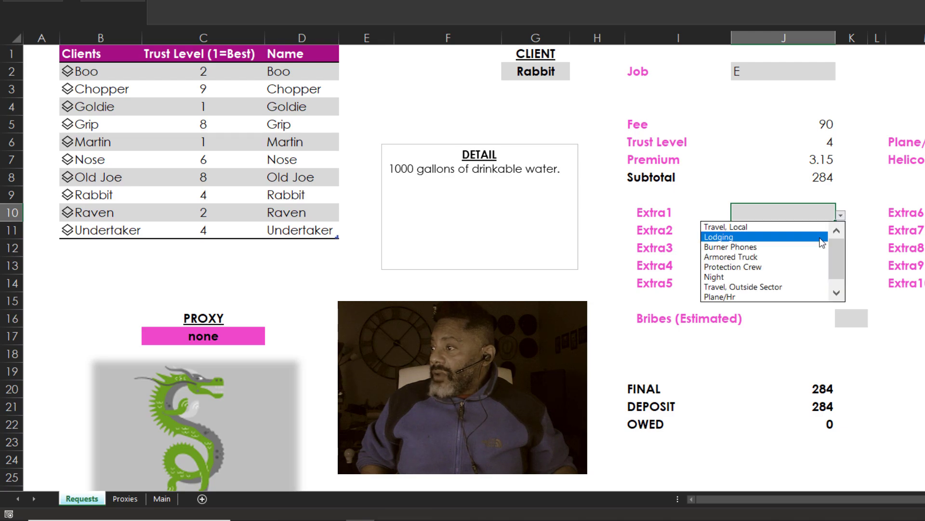
pyautogui.click(714, 276)
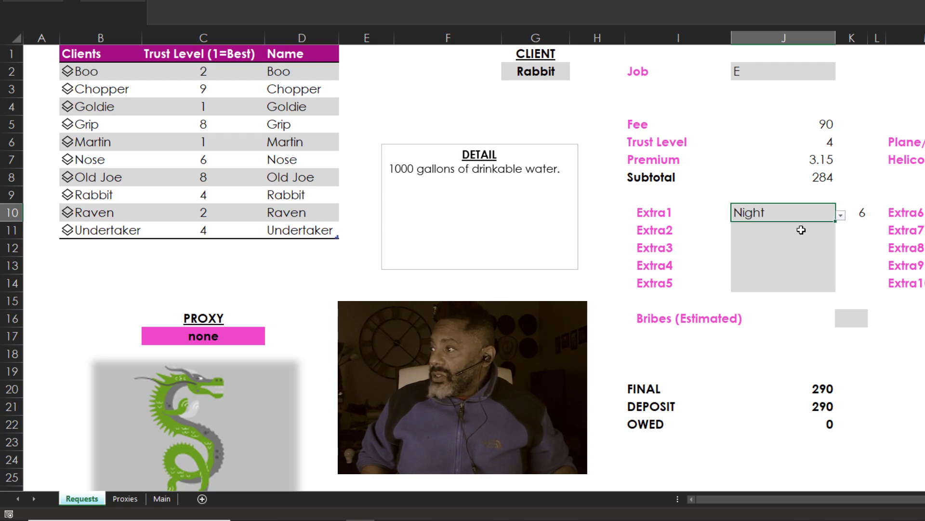
pyautogui.click(839, 231)
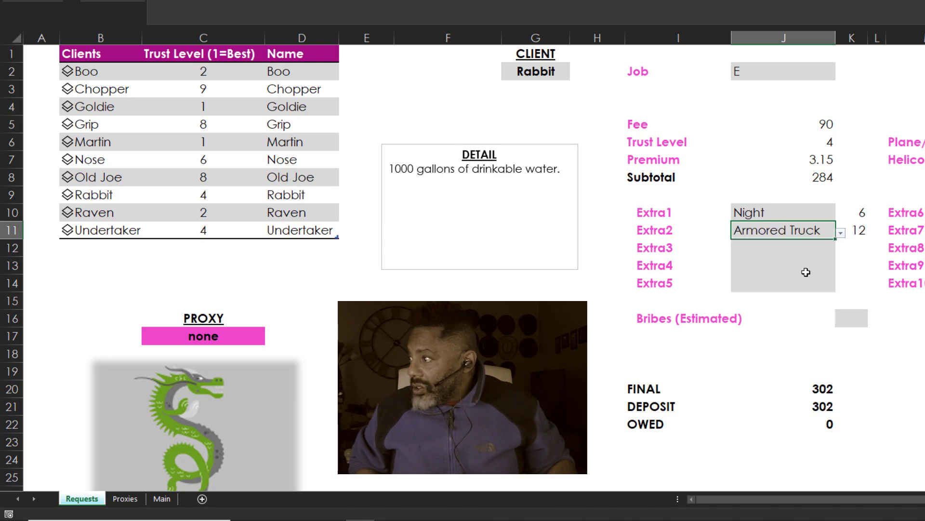
pyautogui.click(851, 318)
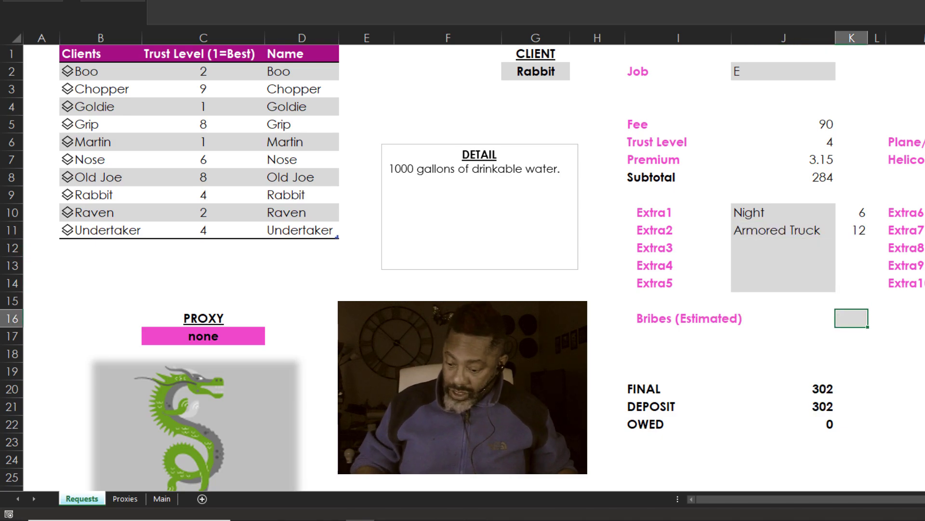
pyautogui.write('300')
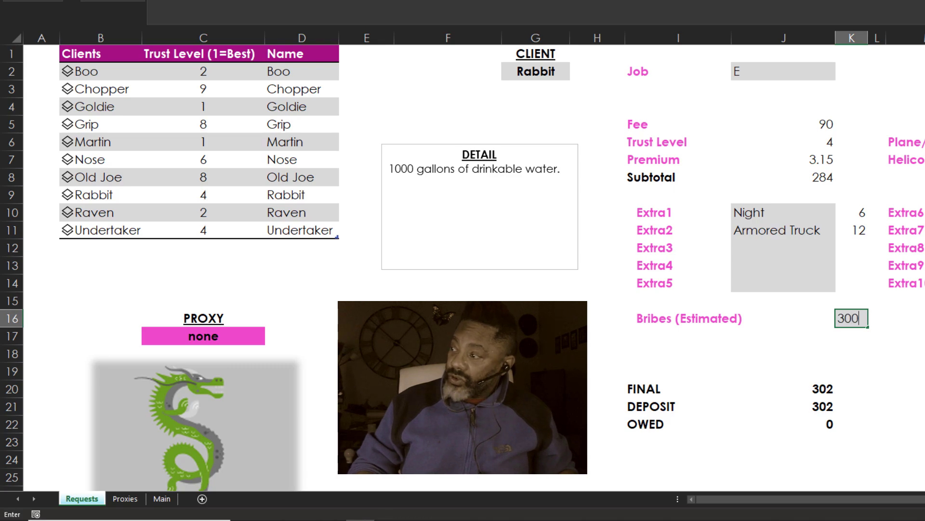
pyautogui.press('enter')
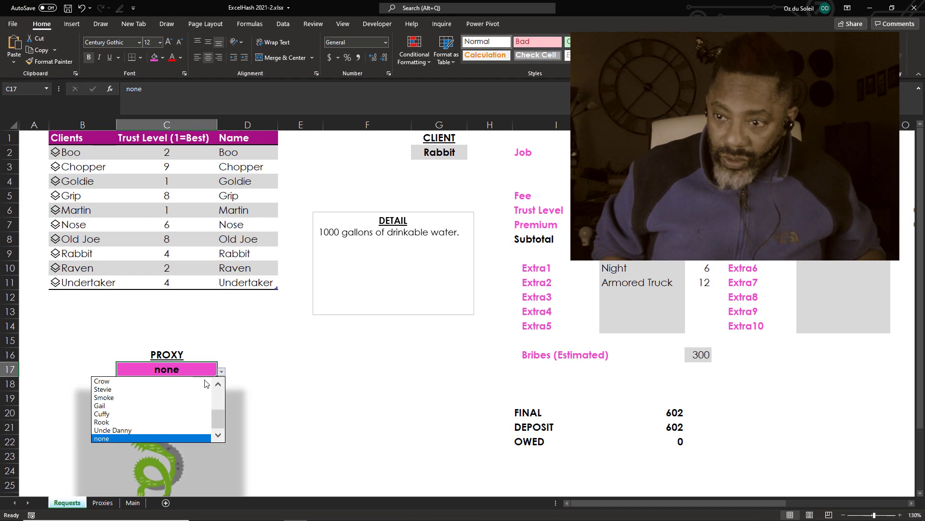
# - Select Rook as the proxy for Raven's request
pyautogui.click(102, 413)
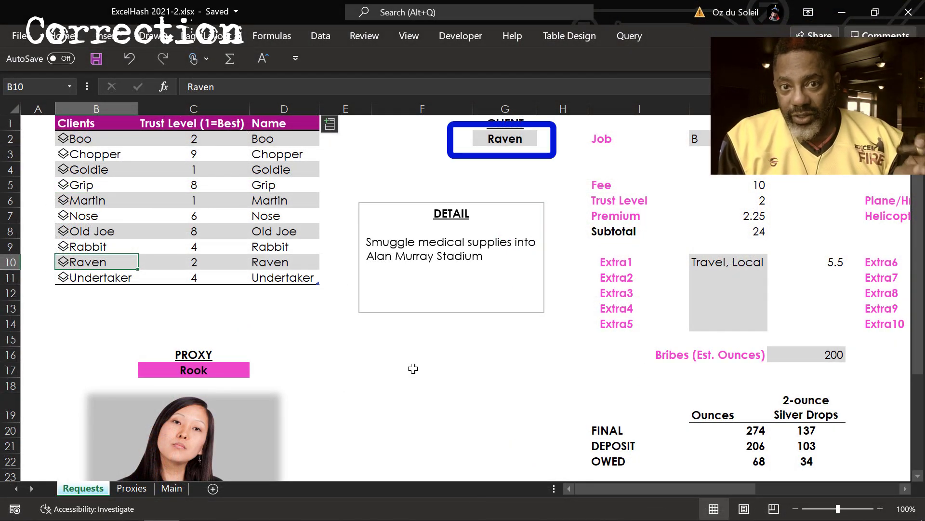
pyautogui.click(193, 362)
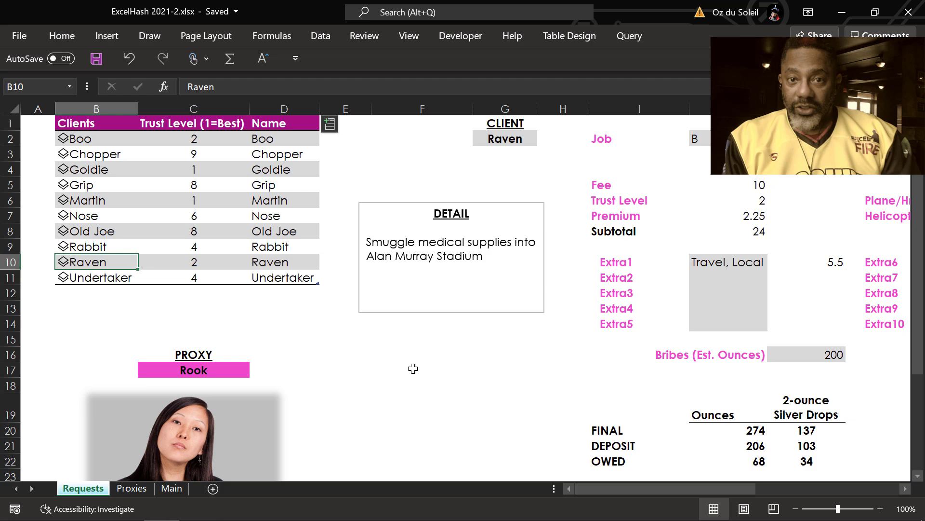
pyautogui.click(806, 354)
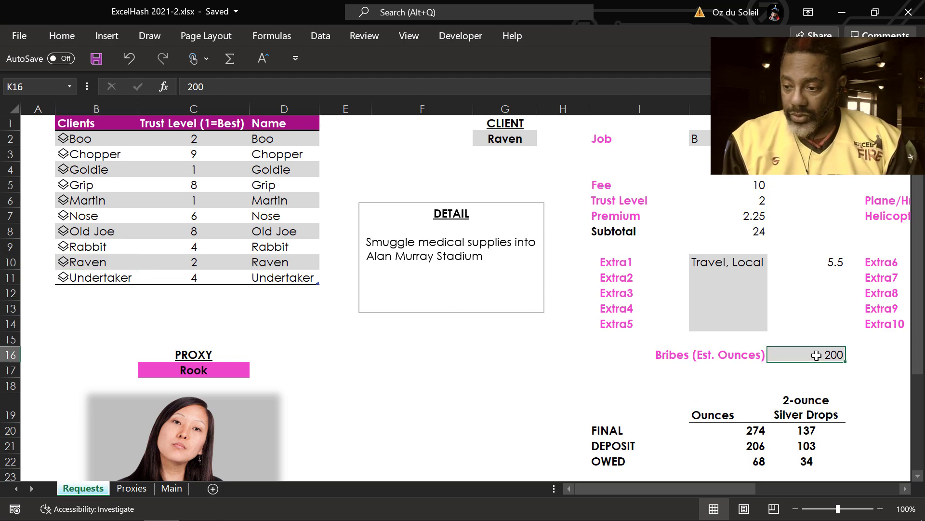